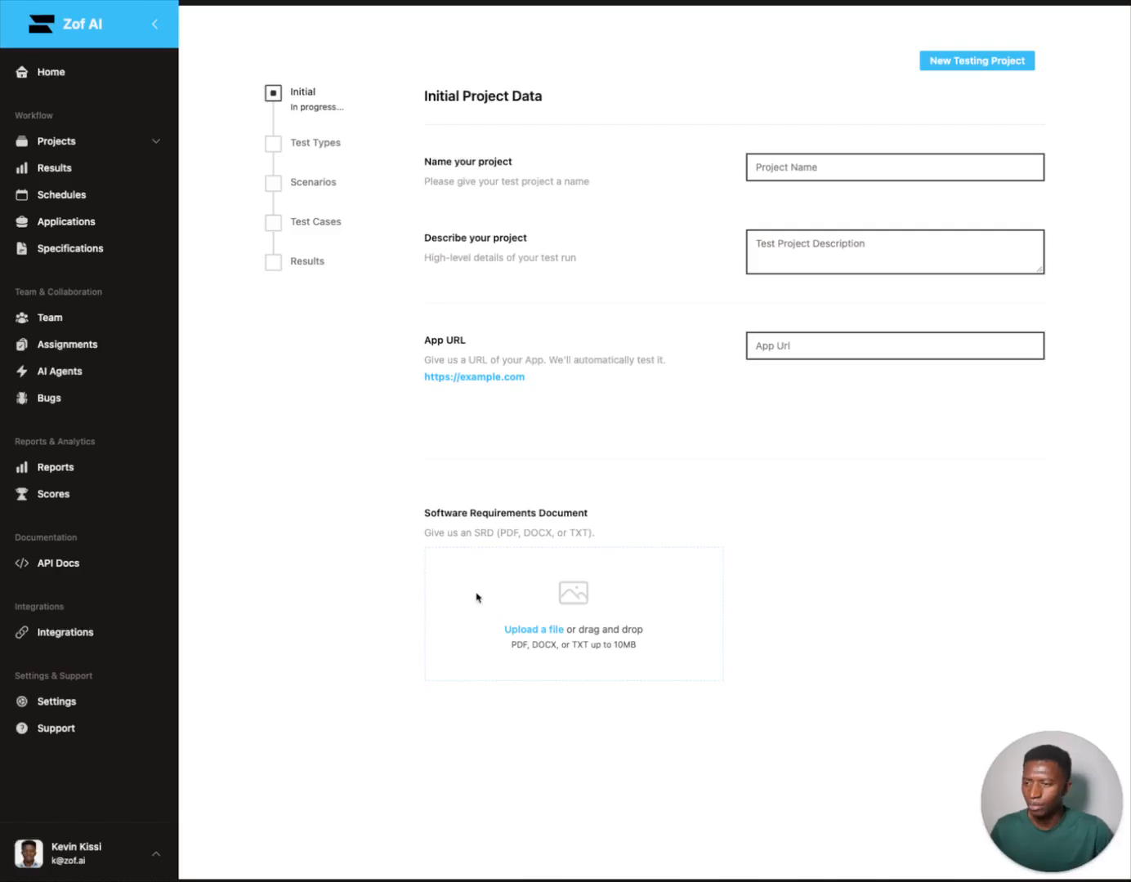
pyautogui.click(894, 166)
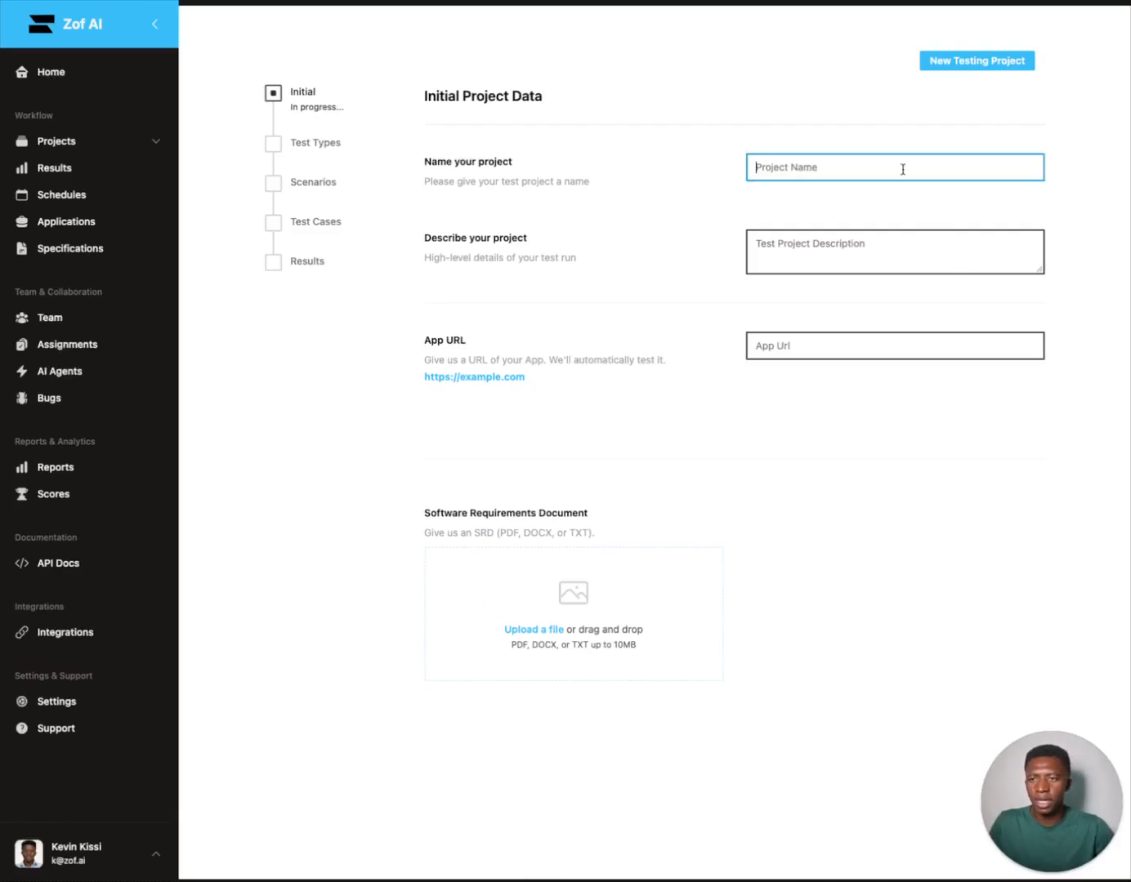
pyautogui.write('Amz')
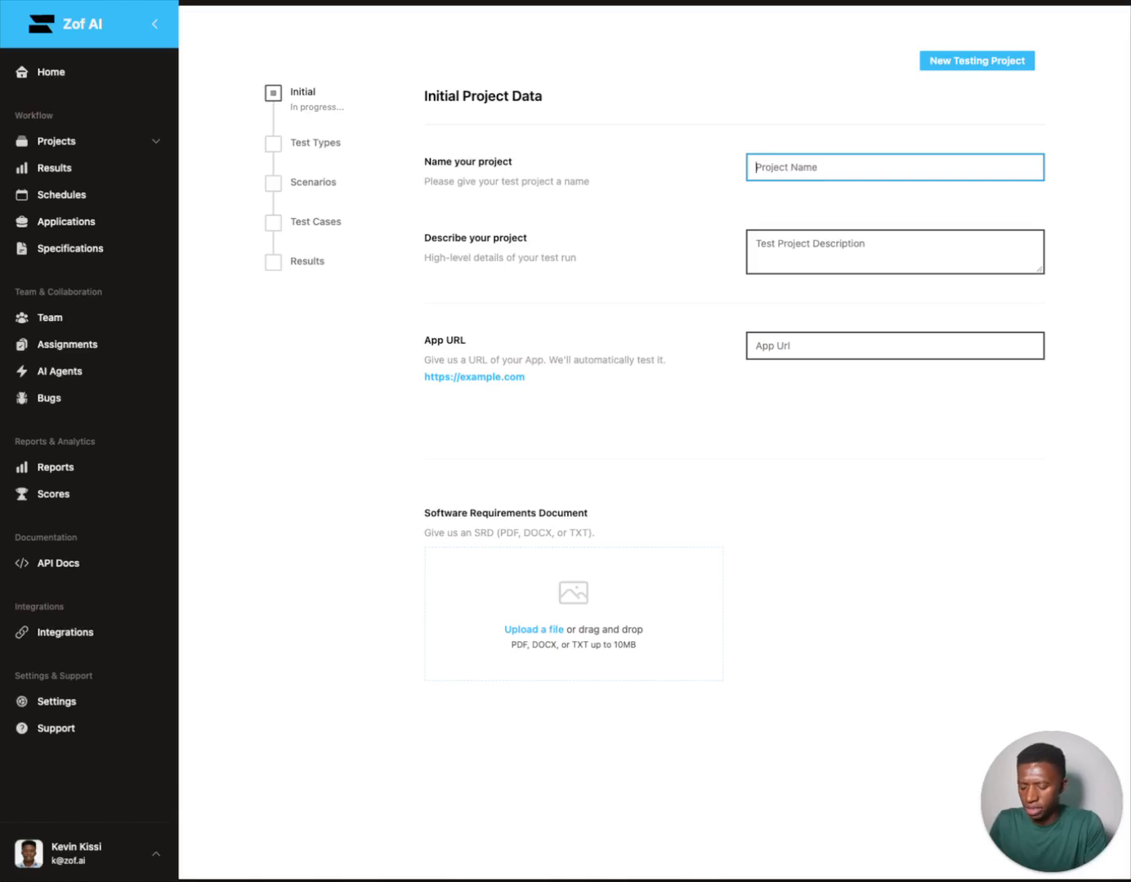
pyautogui.write('Testing Amazon')
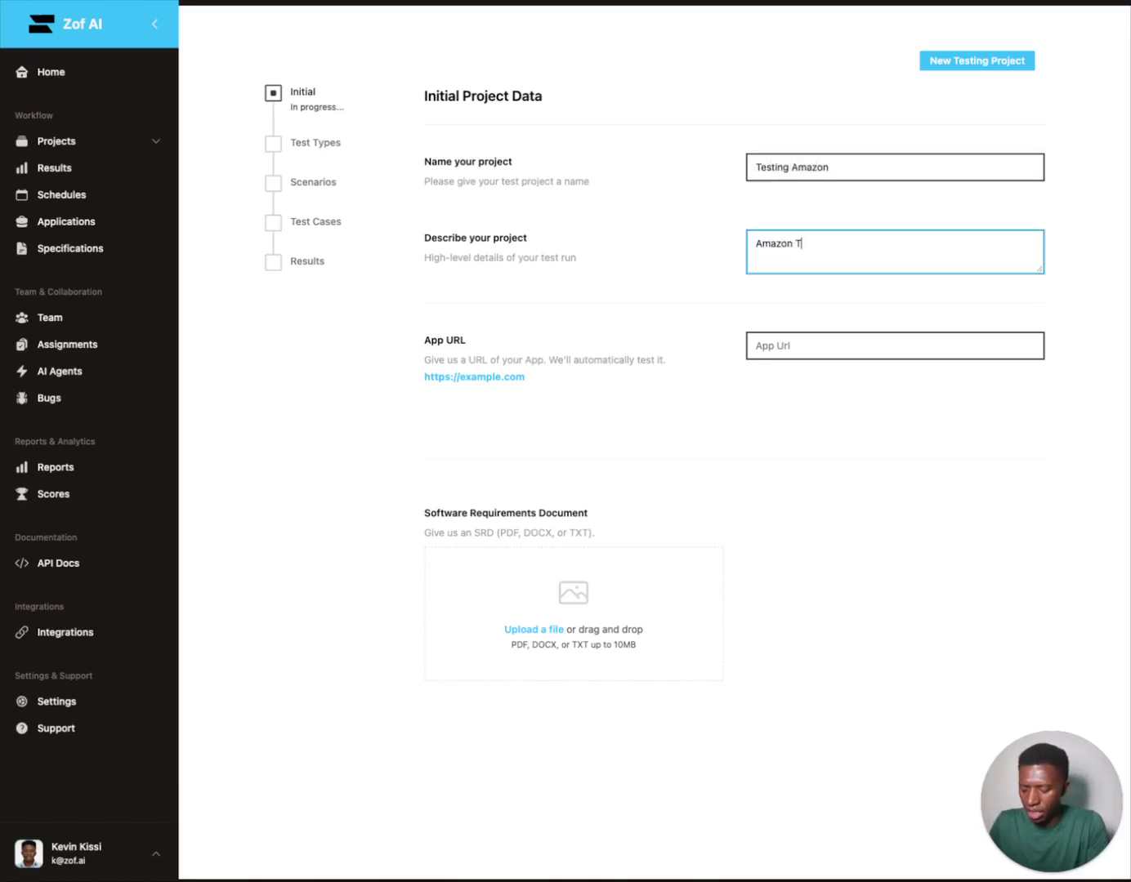
pyautogui.write('est')
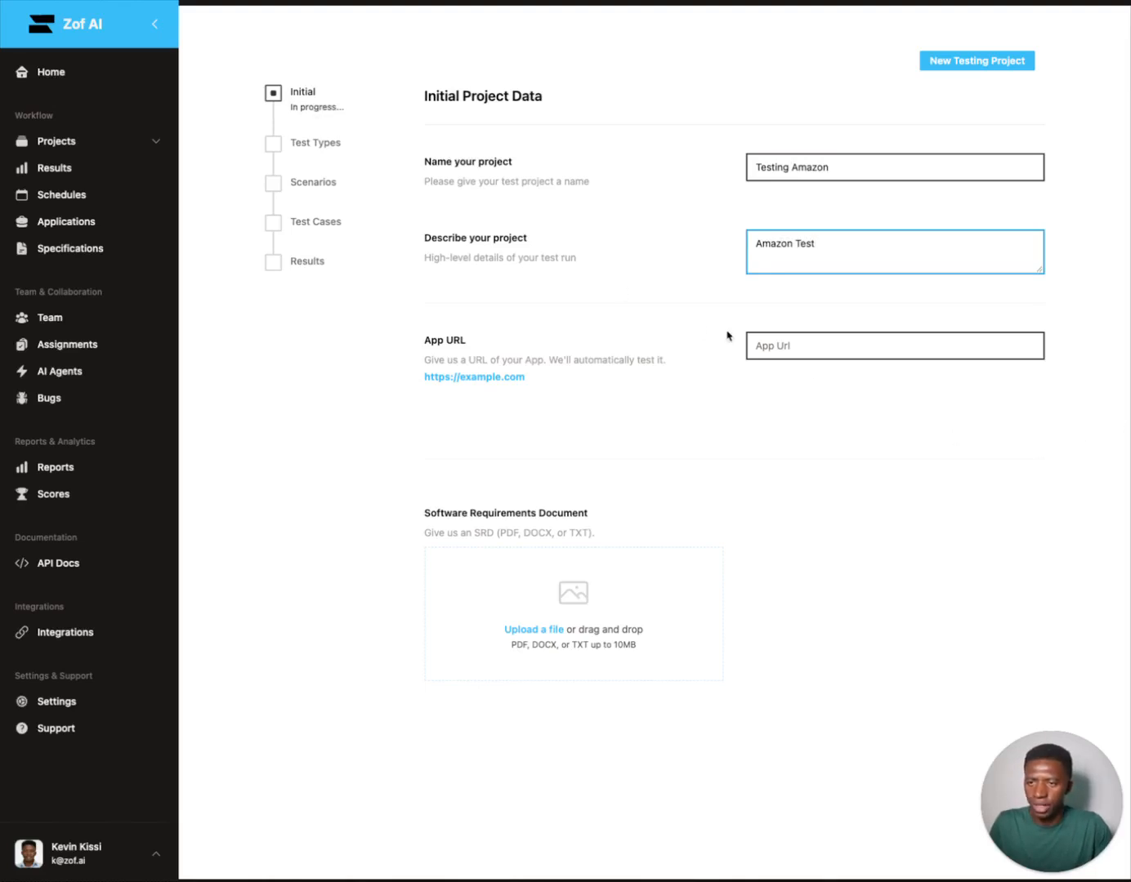
pyautogui.doubleClick(474, 376)
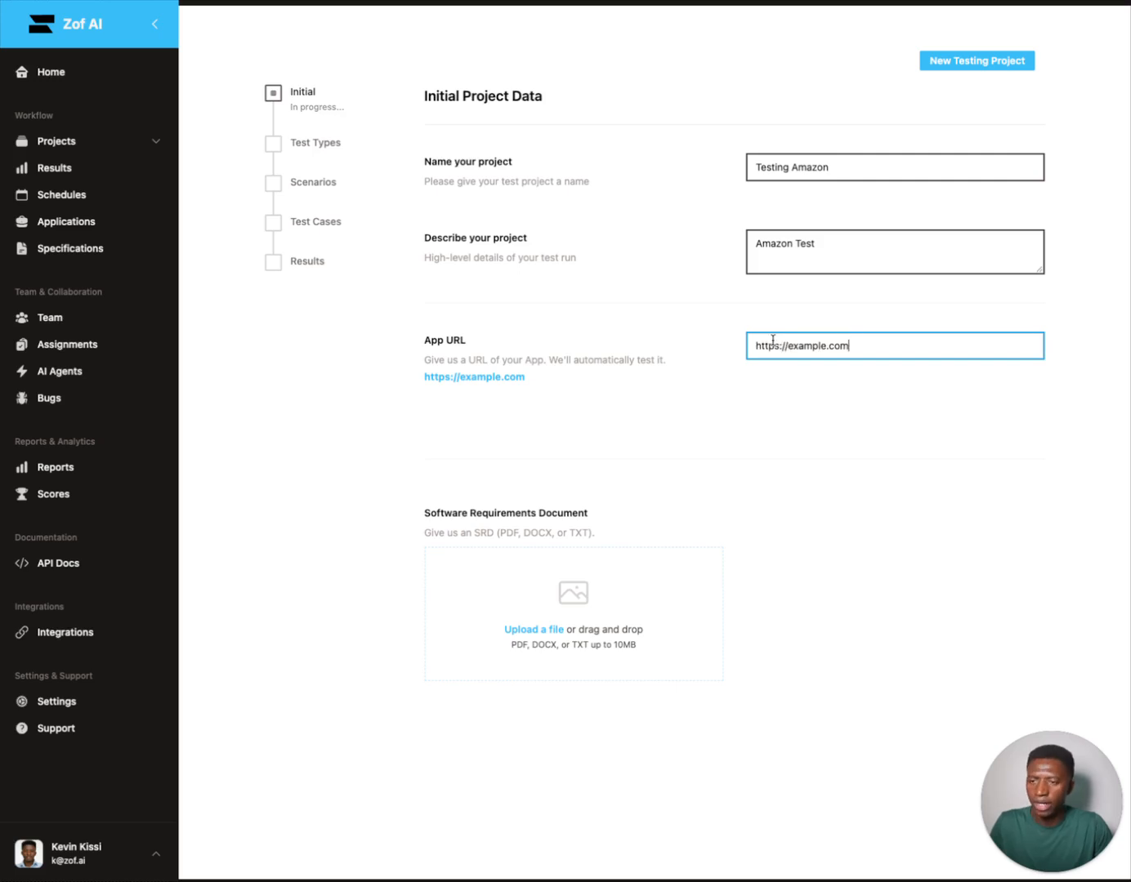
pyautogui.doubleClick(797, 346)
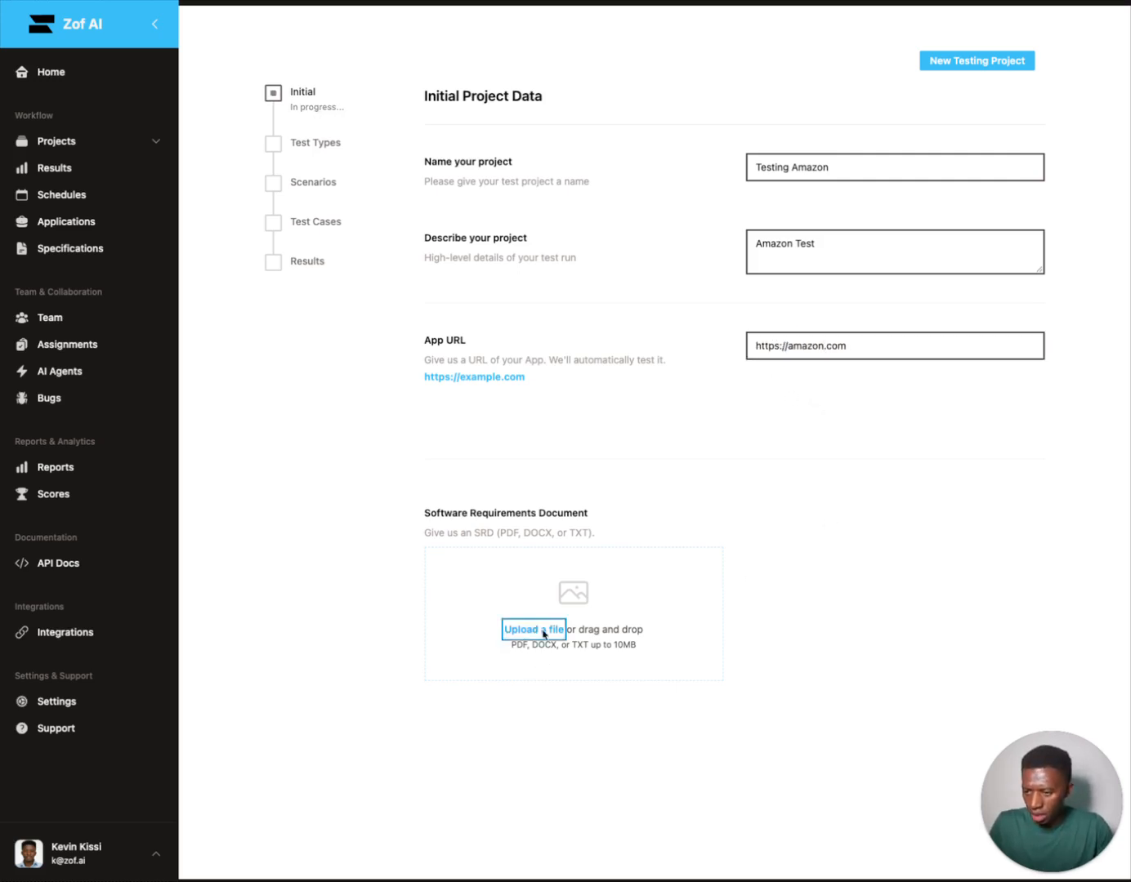
pyautogui.click(533, 629)
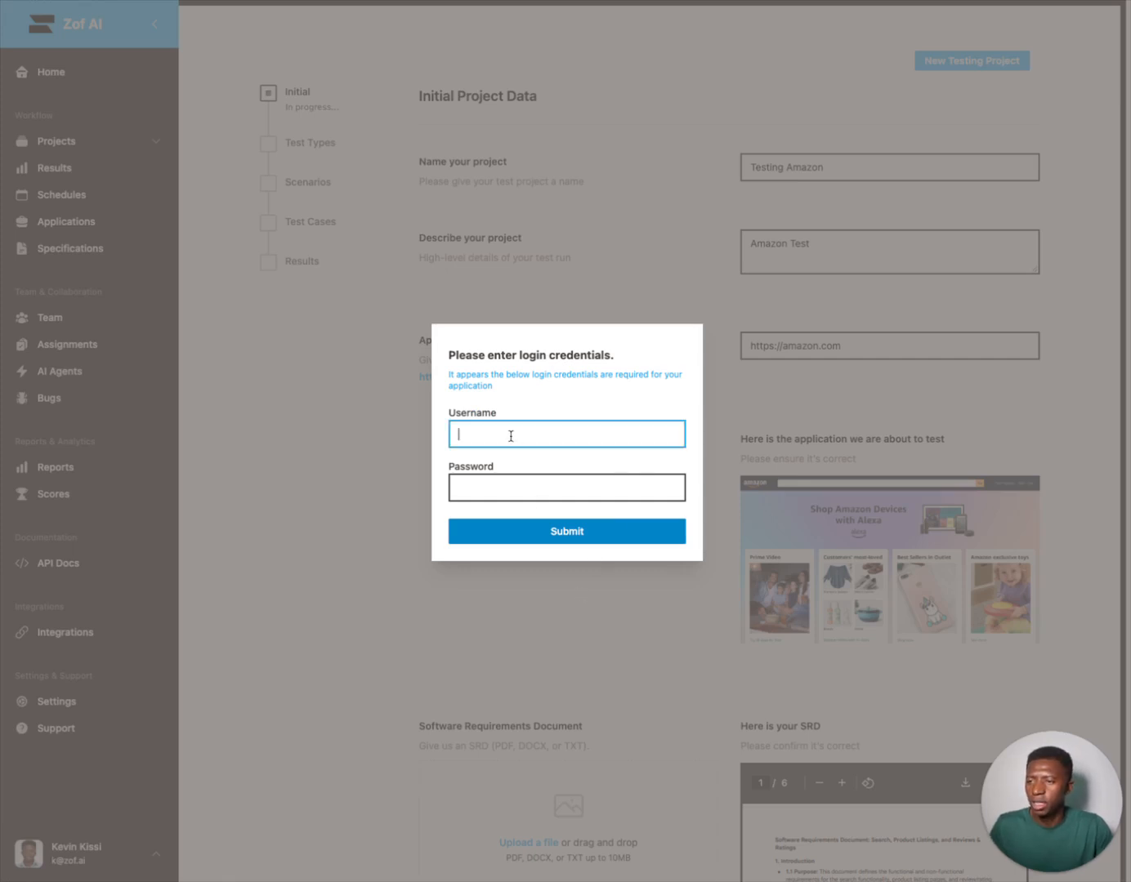
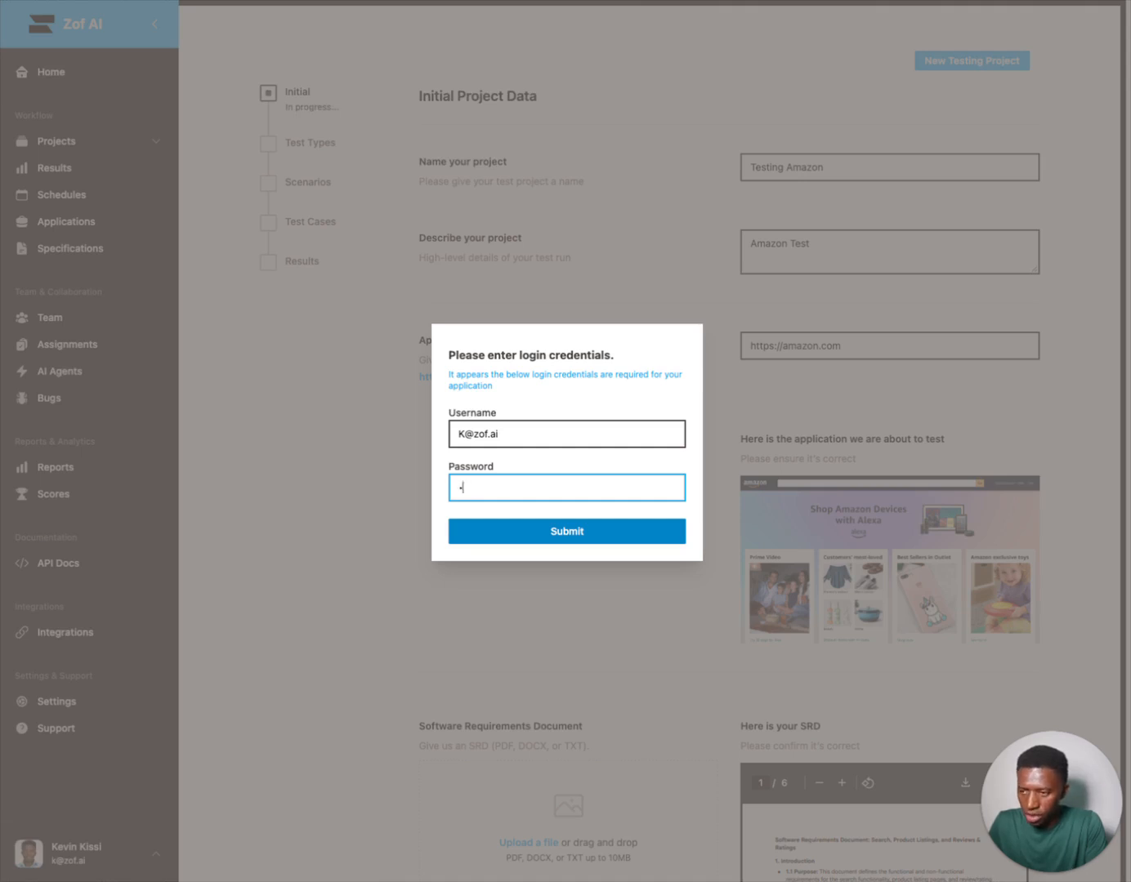
pyautogui.write('••••')
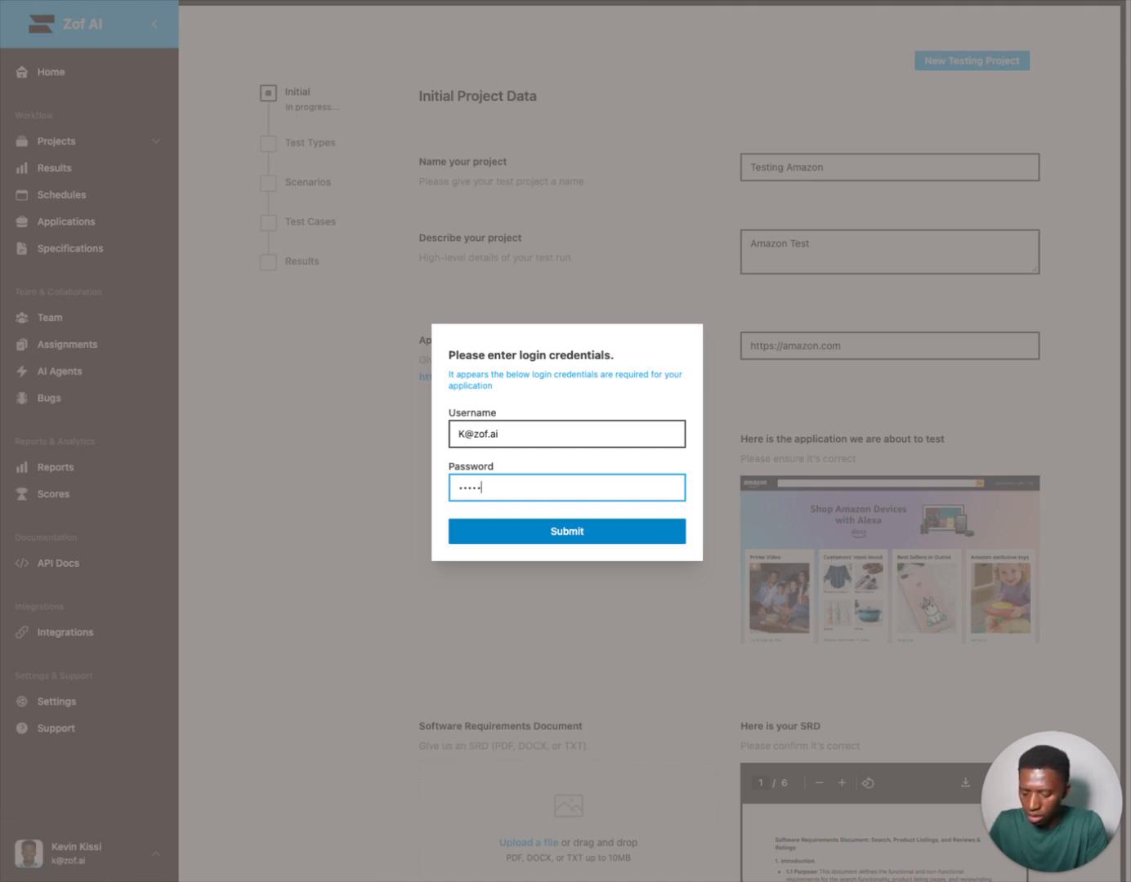
pyautogui.click(565, 531)
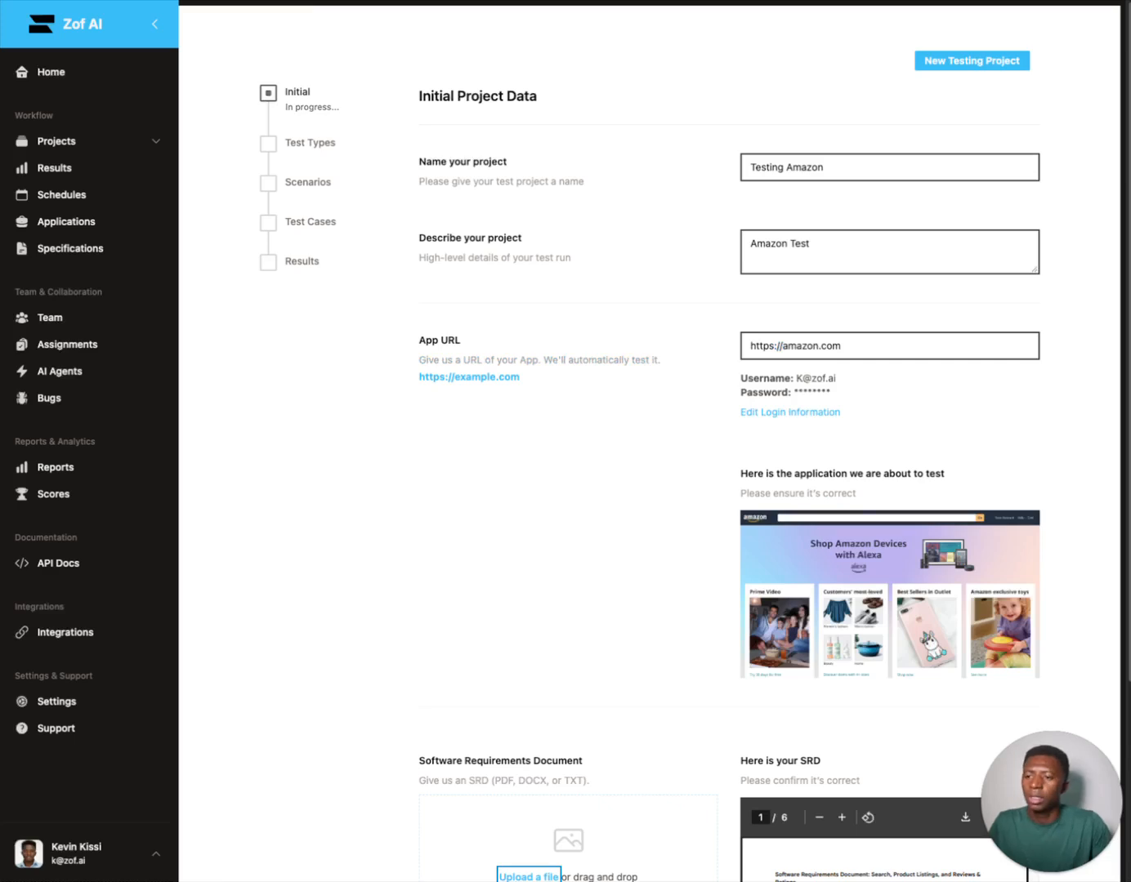
# Generate scenarios for the test types, including Performance Testing, and continue to Scenarios.
pyautogui.scroll(-3)
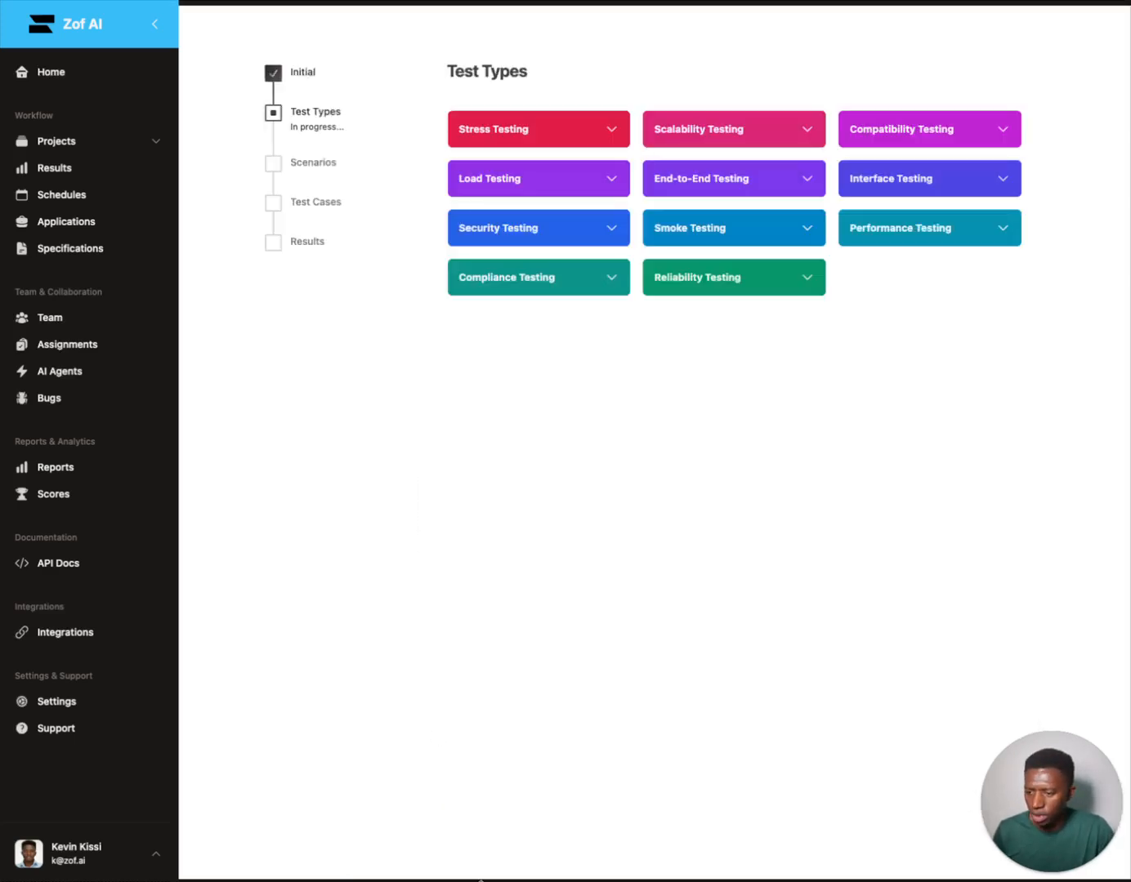
pyautogui.click(732, 278)
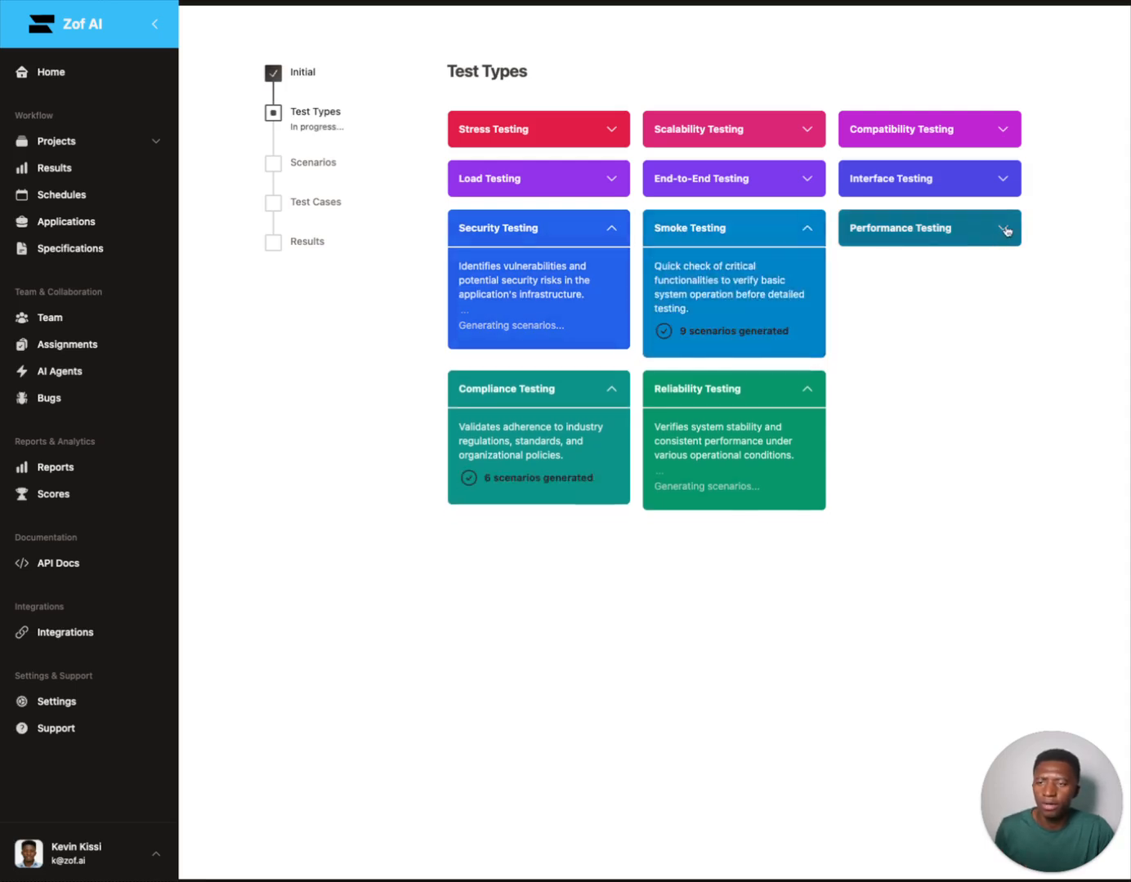
pyautogui.click(1006, 228)
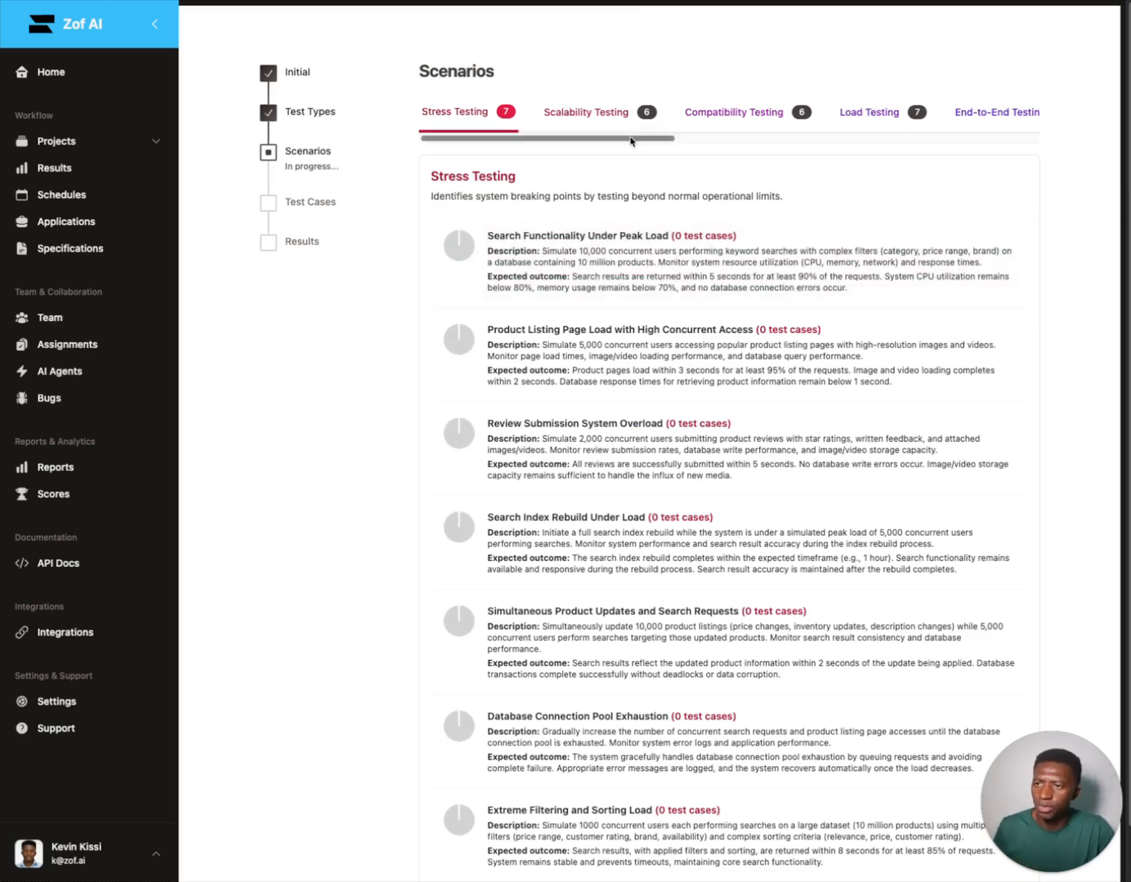
# Review Load, Compatibility and Security Testing scenarios, then view a test case's run details.
pyautogui.click(869, 111)
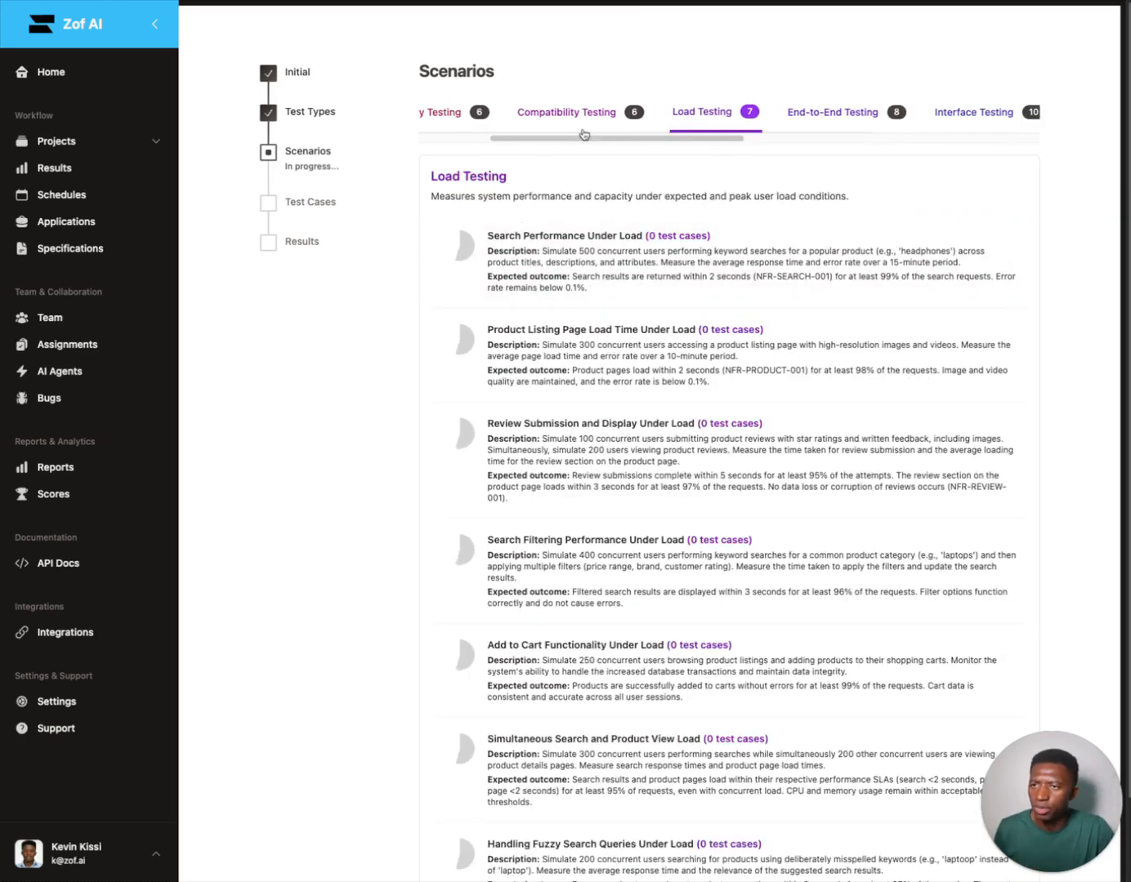
pyautogui.click(565, 111)
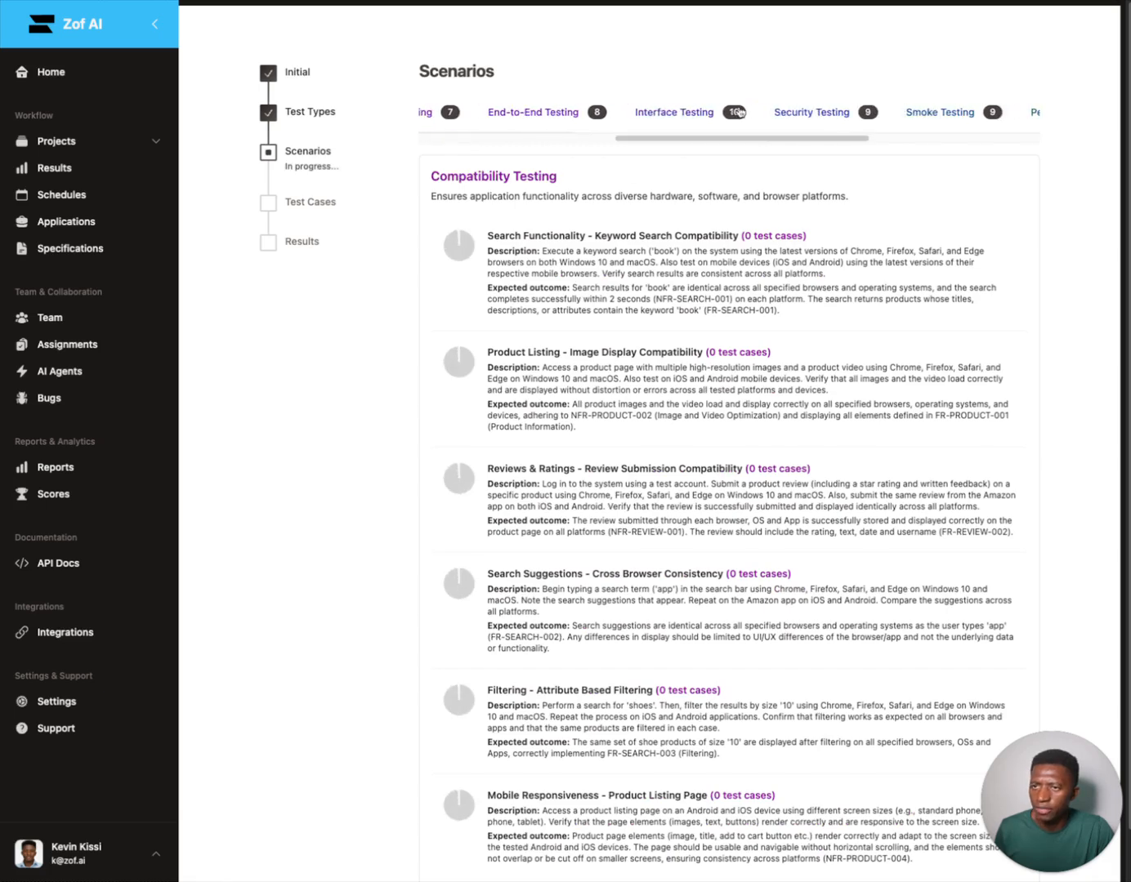
pyautogui.click(811, 111)
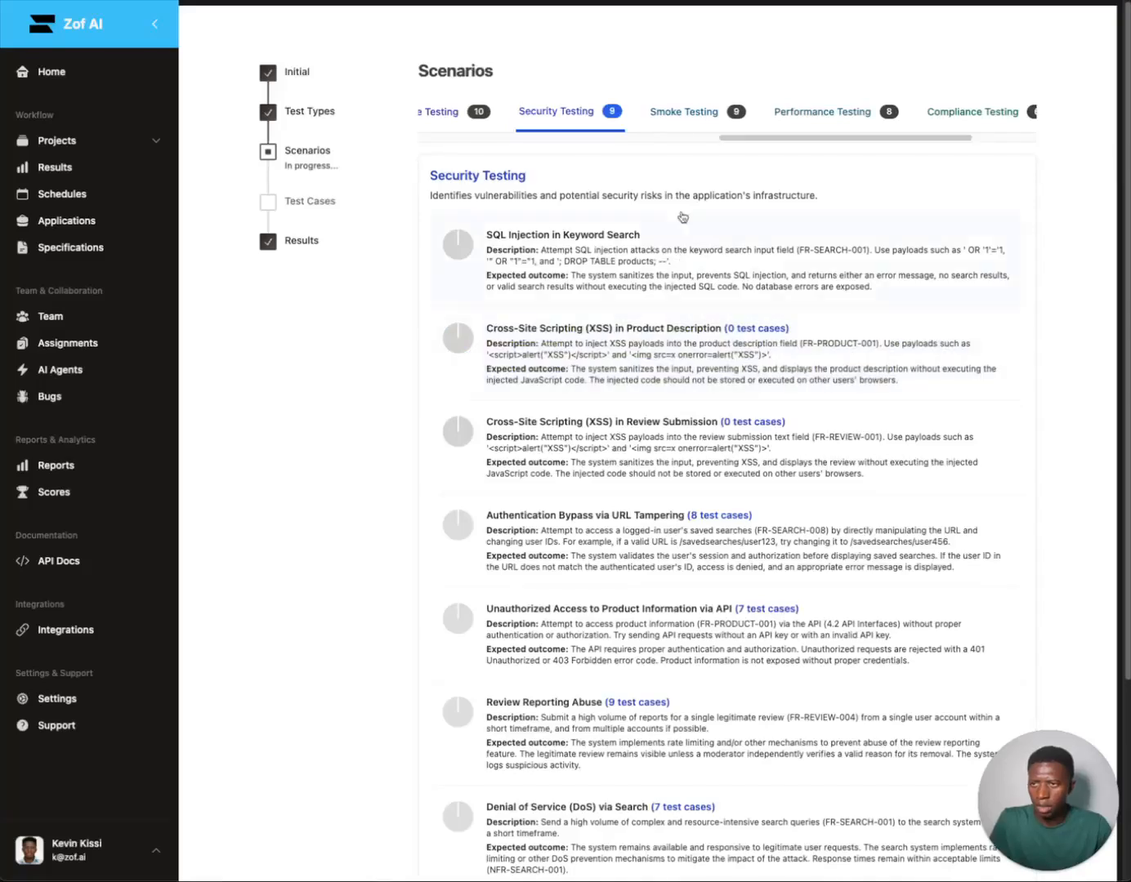
pyautogui.click(683, 111)
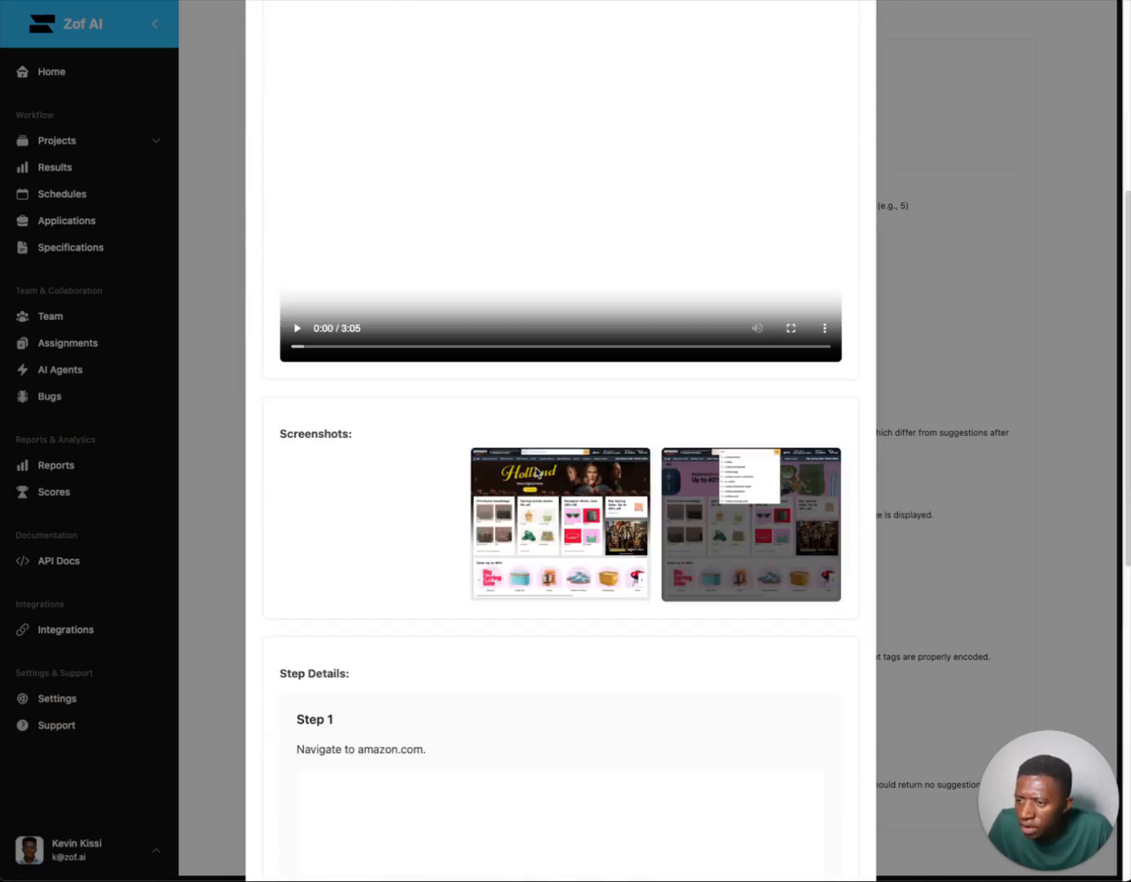
# Scroll through the run's recording, screenshots and step details, advancing to Step 3.
pyautogui.scroll(-3)
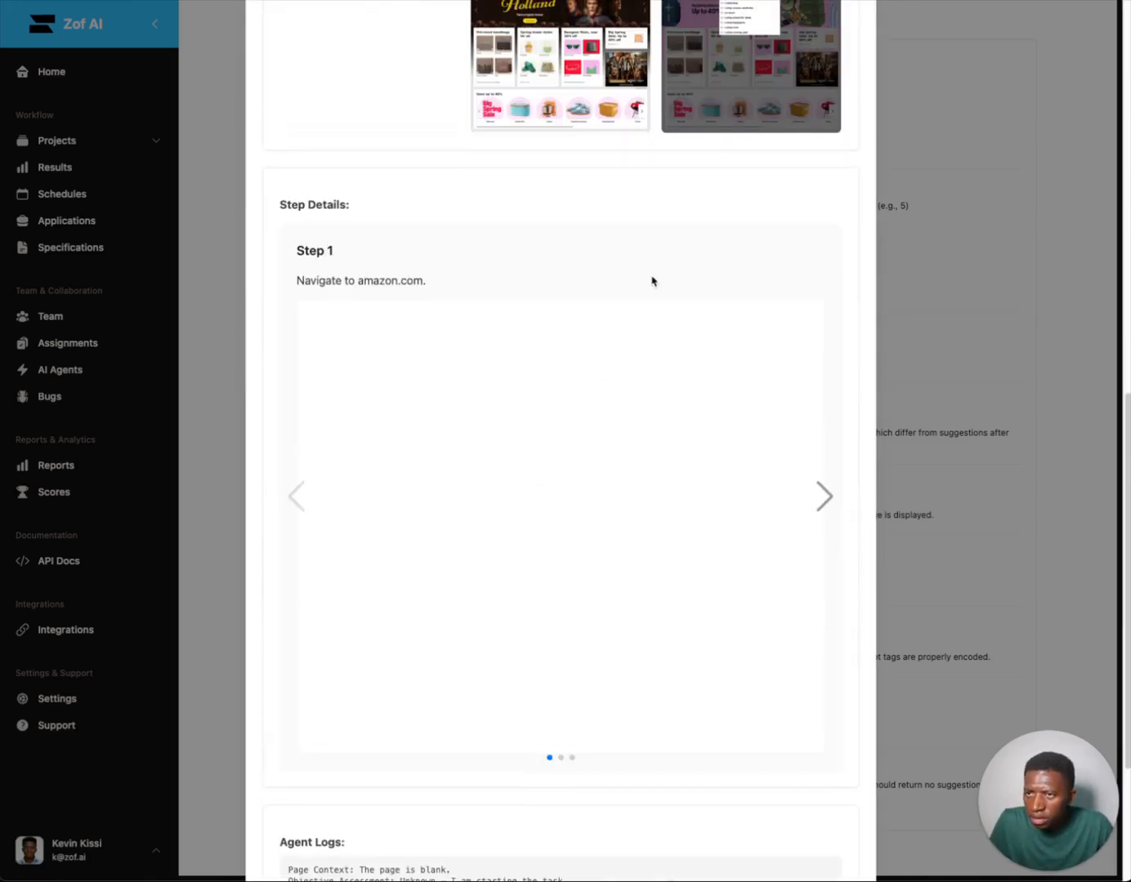
pyautogui.scroll(3)
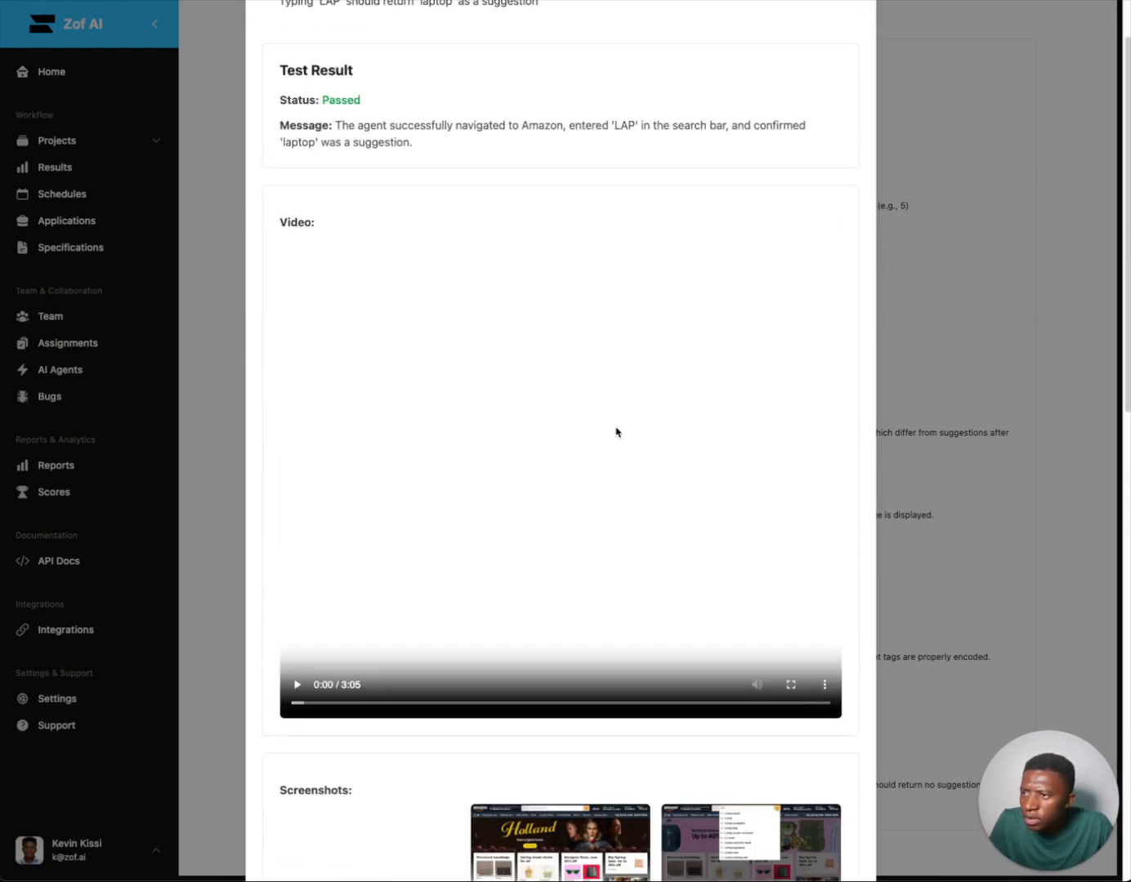
pyautogui.scroll(-3)
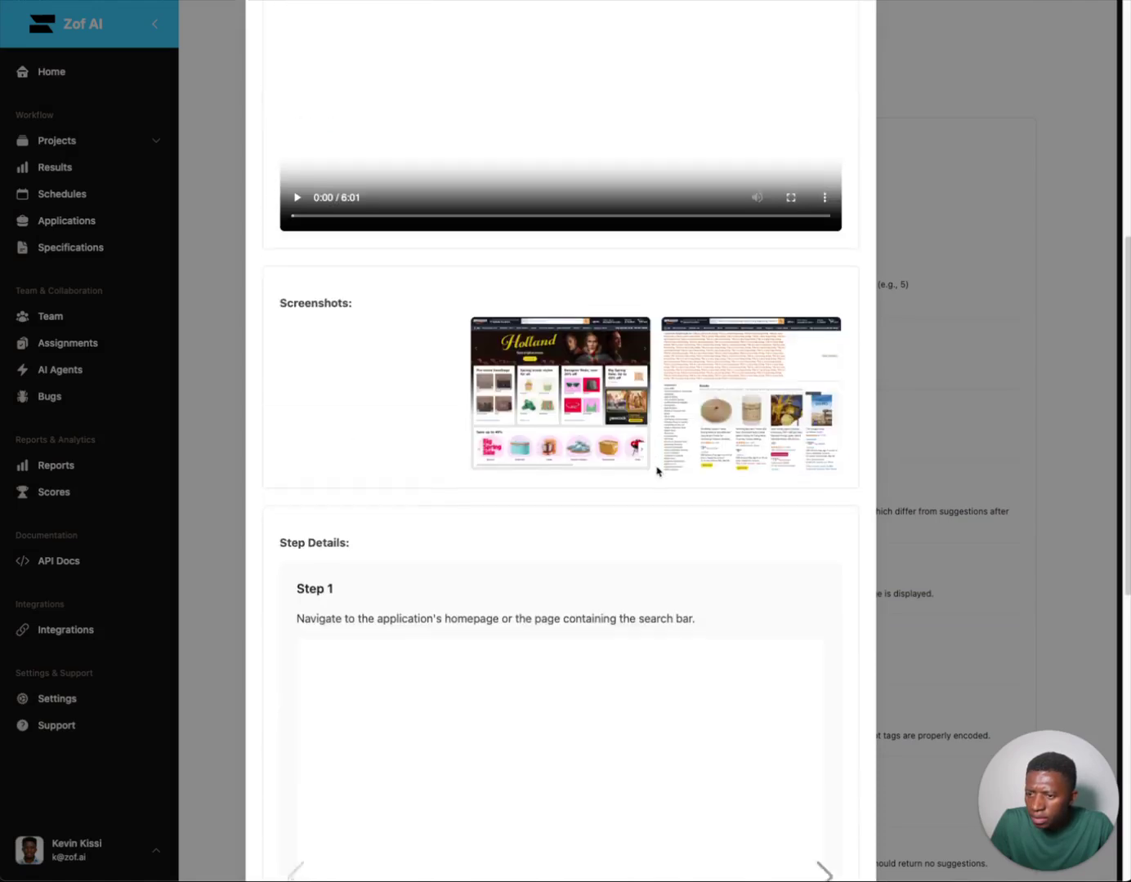
pyautogui.scroll(-3)
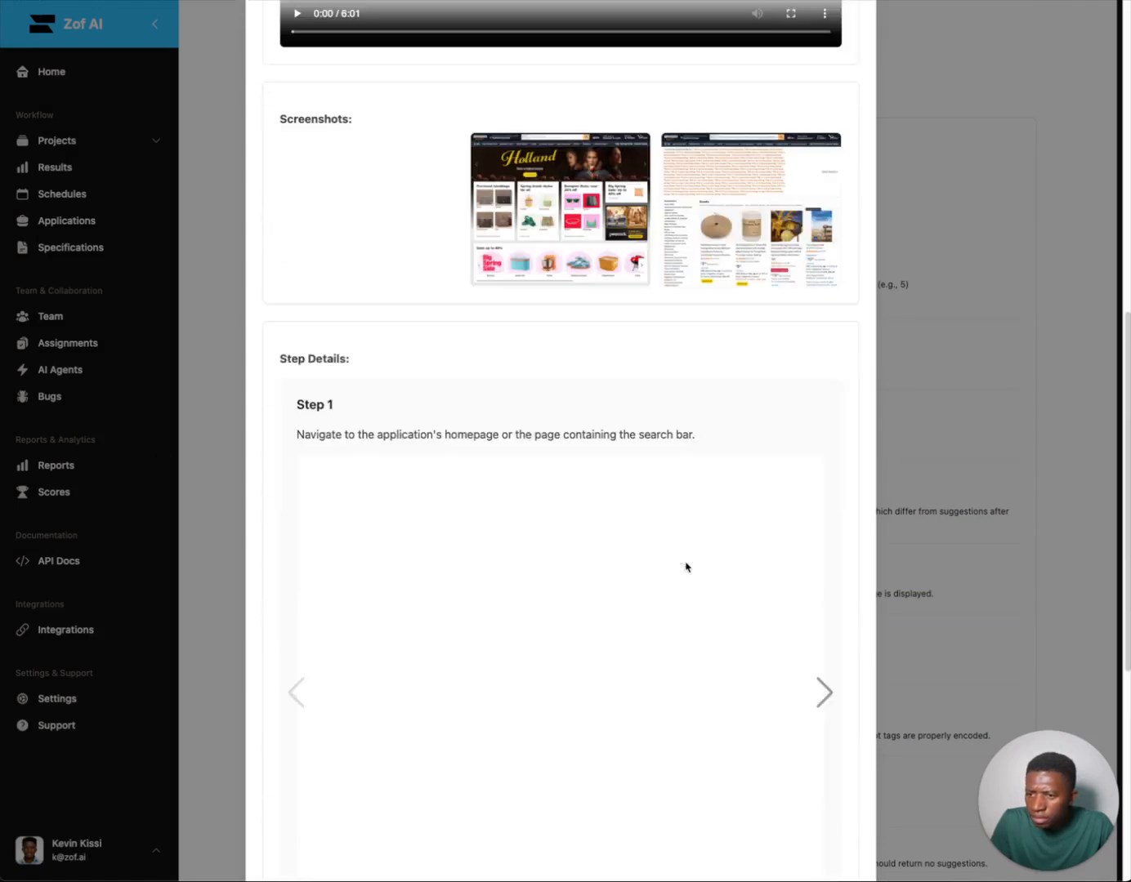
pyautogui.click(823, 693)
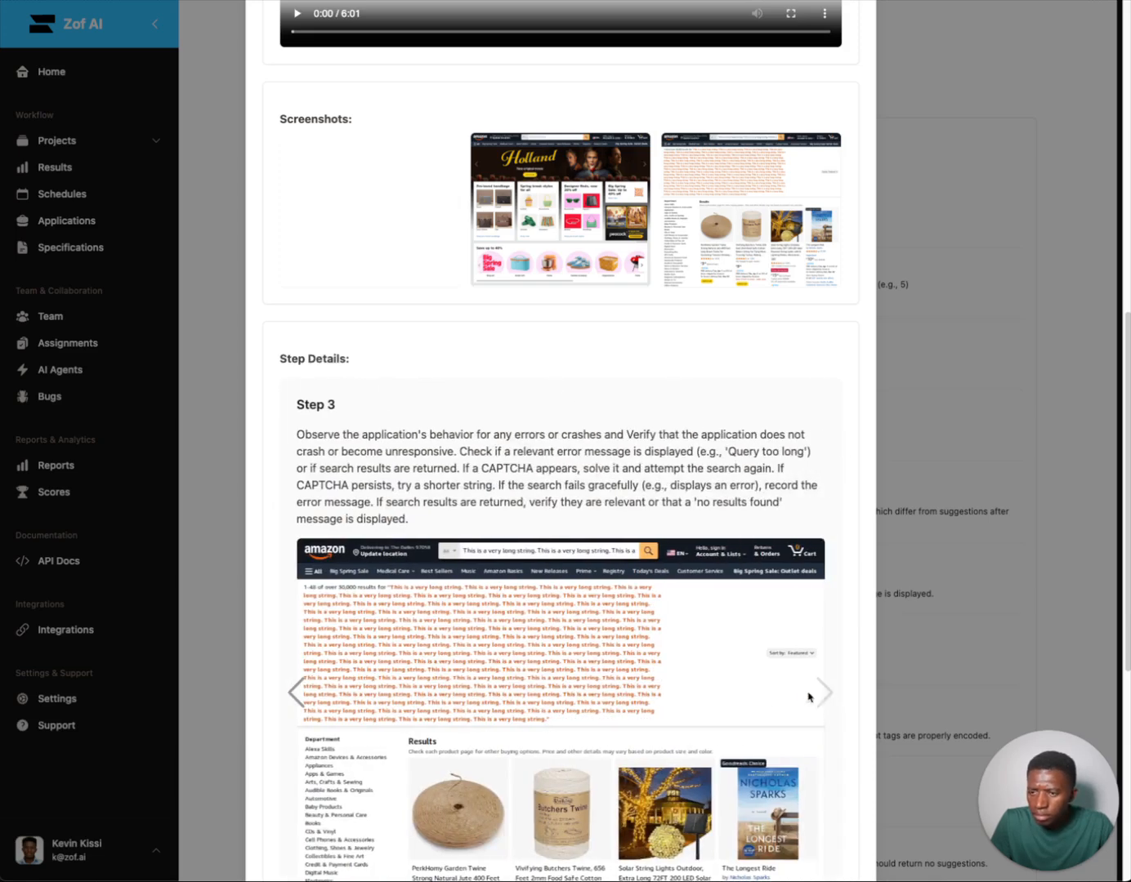
# Move on to the Results step showing Smoke Testing pass/fail charts.
pyautogui.scroll(-3)
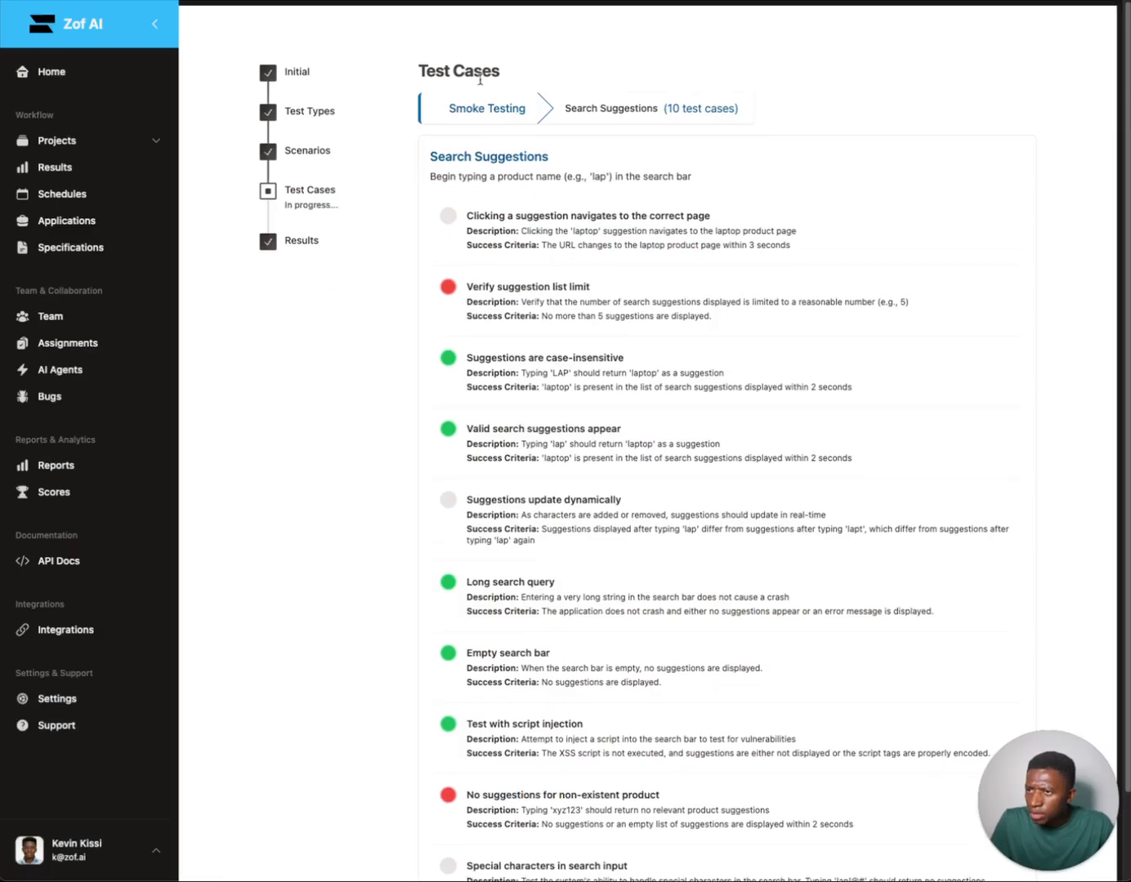
pyautogui.click(268, 240)
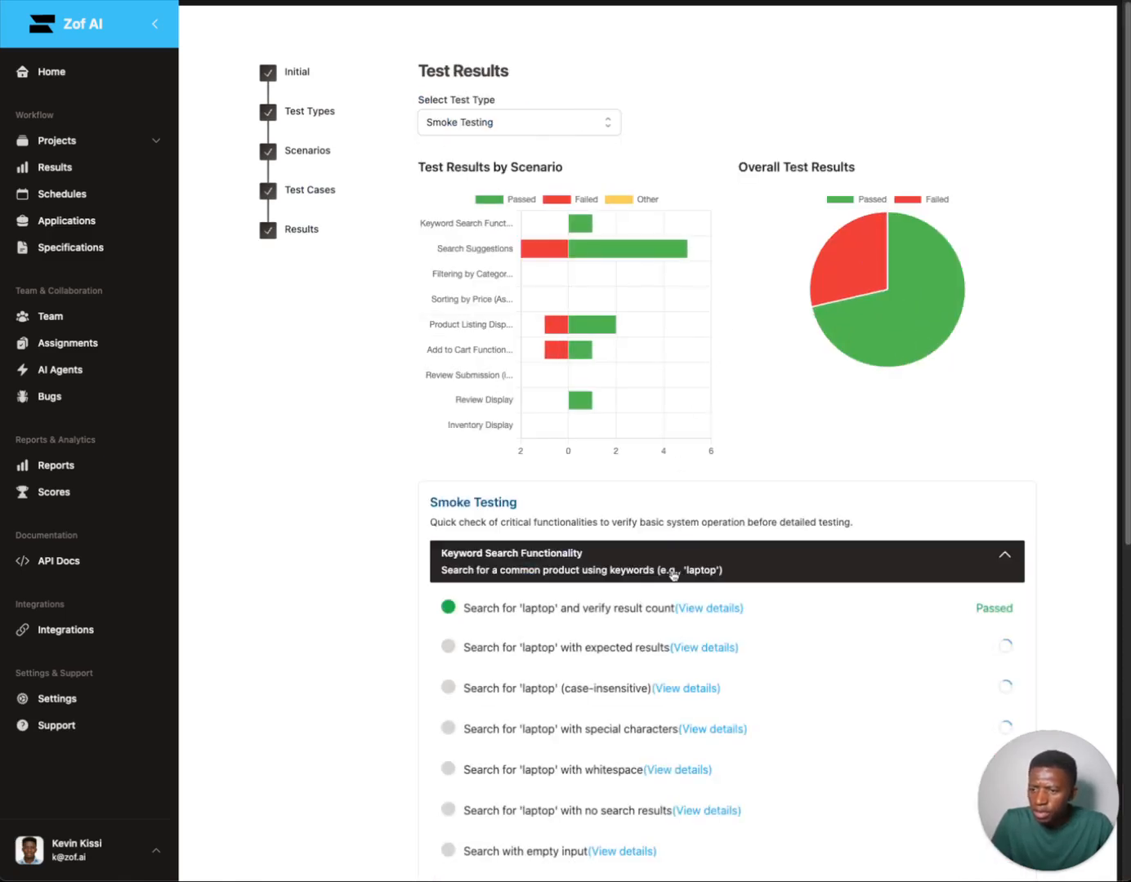
# Switch results to Interface Testing, view a test case's details and close the results window.
pyautogui.click(518, 121)
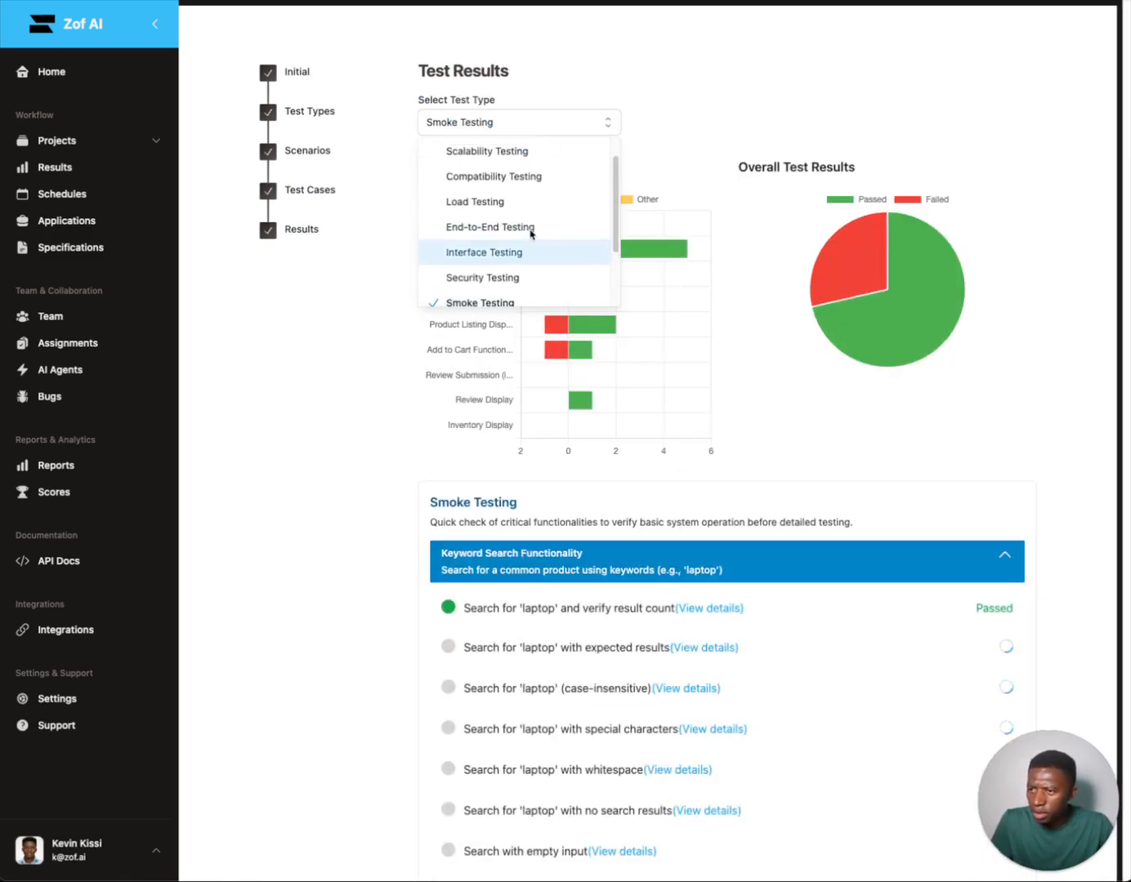
pyautogui.click(483, 252)
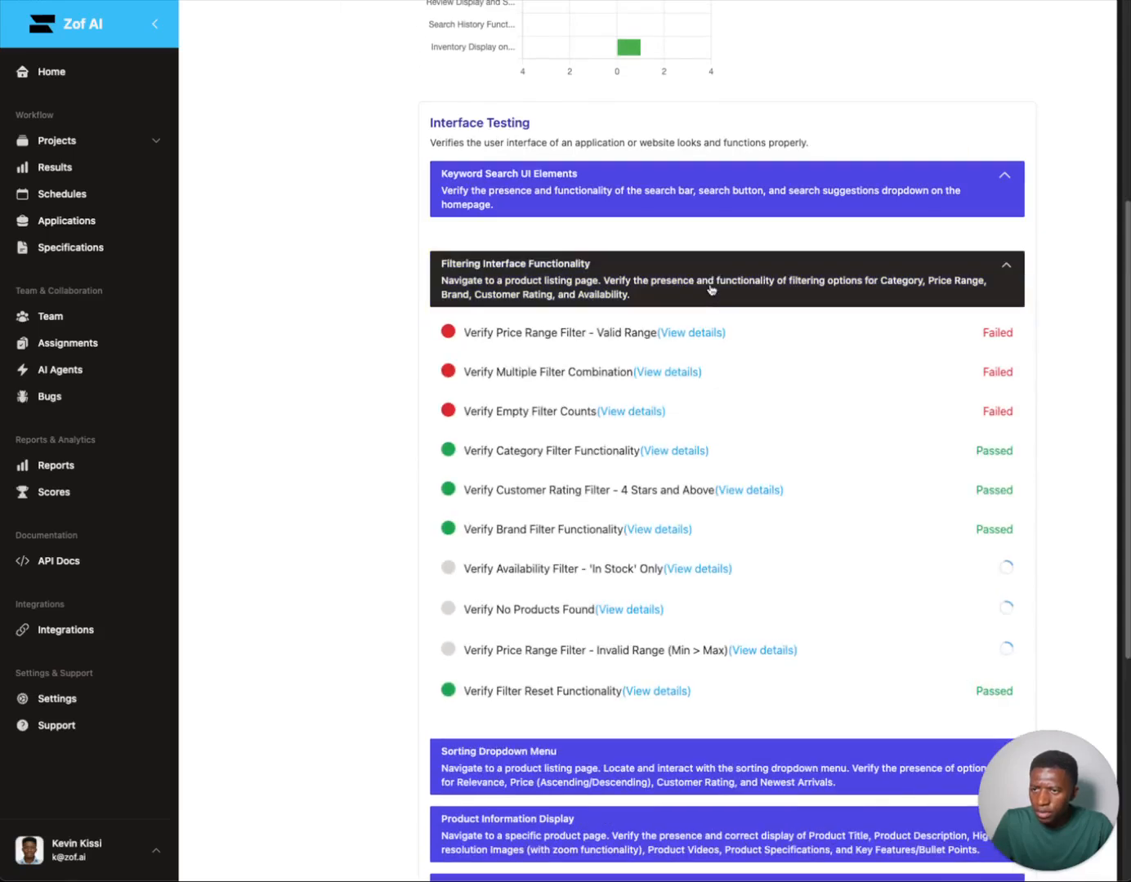
pyautogui.click(689, 332)
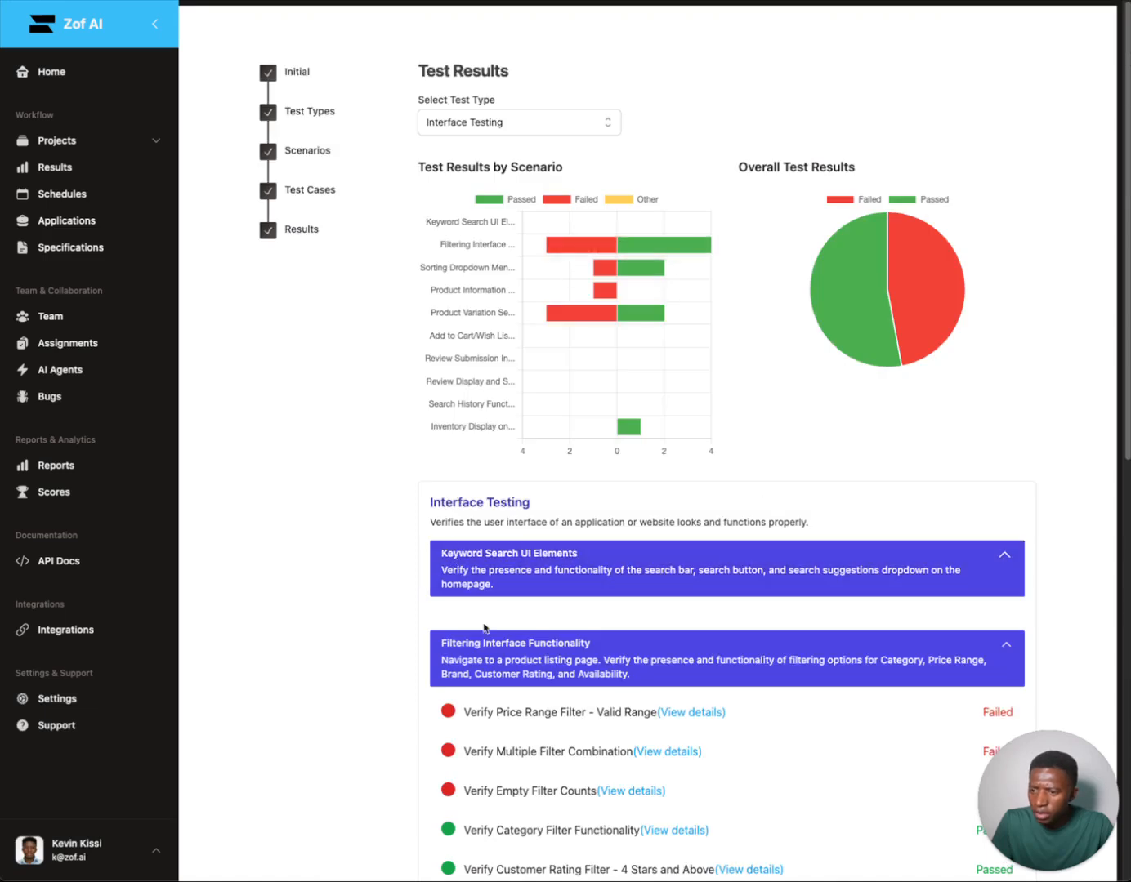
pyautogui.click(683, 830)
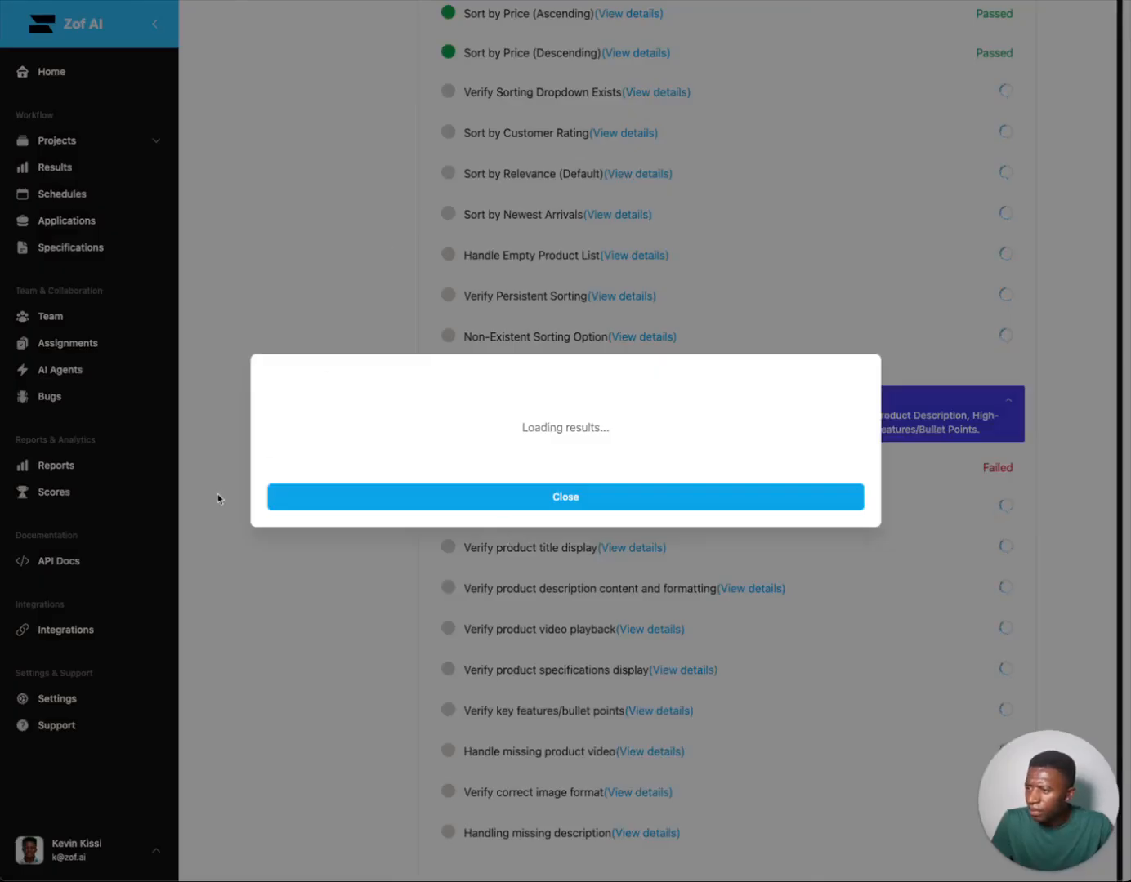
pyautogui.click(565, 497)
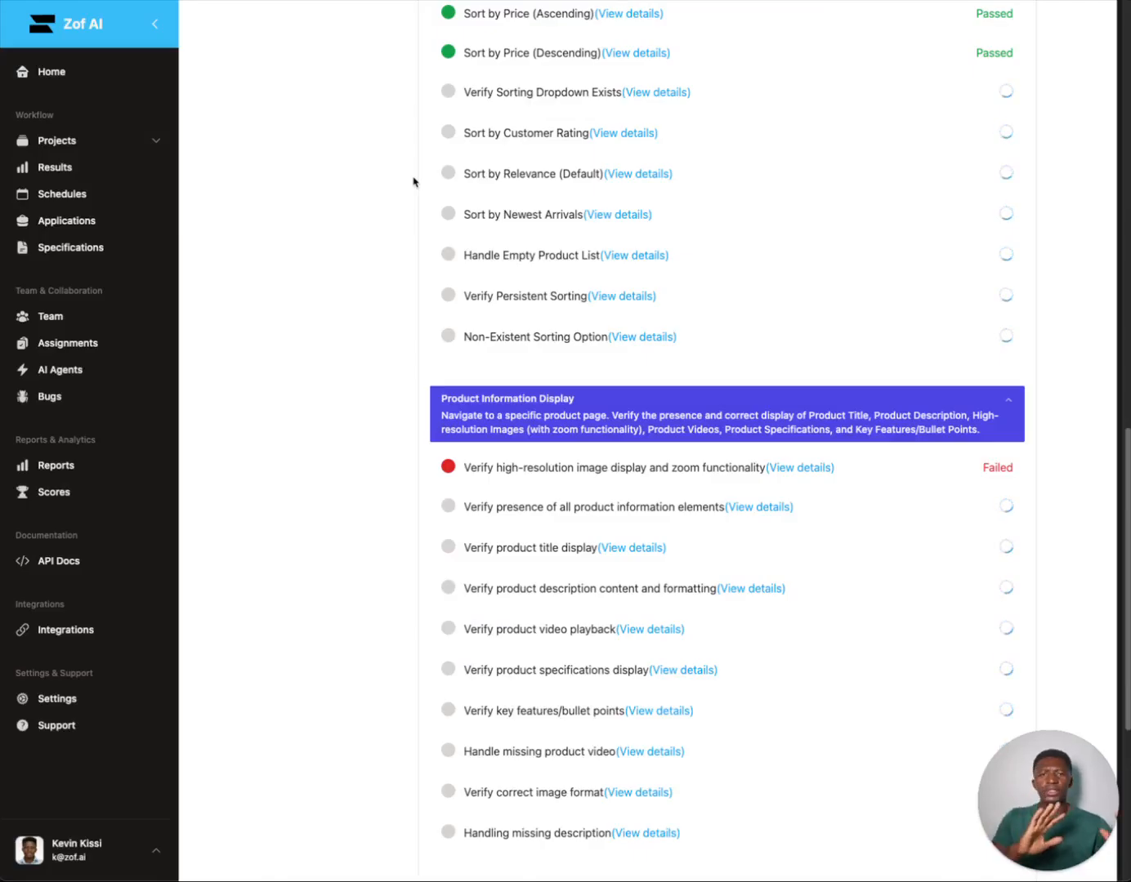